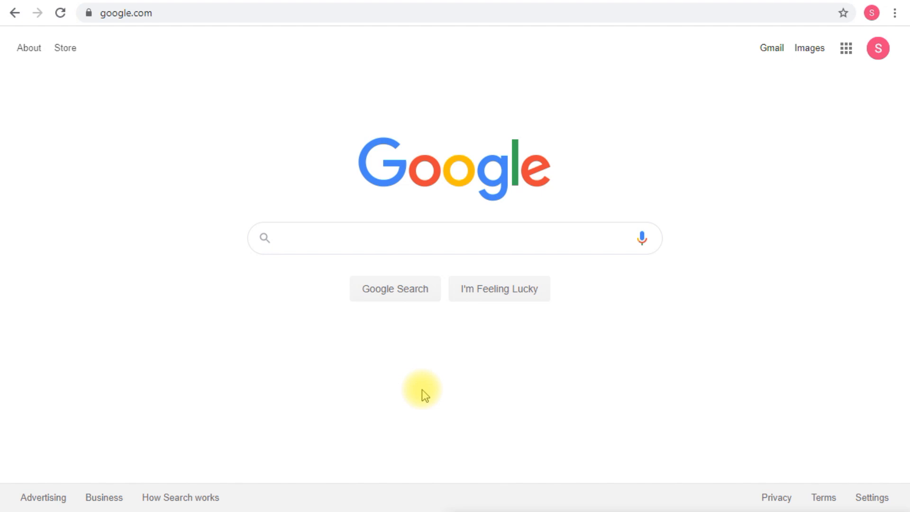
mouse_move(404, 150)
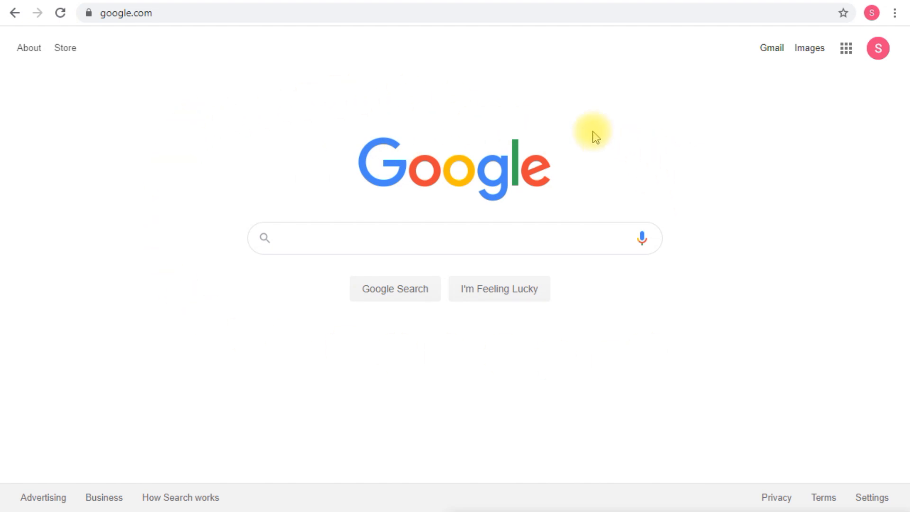
mouse_move(439, 99)
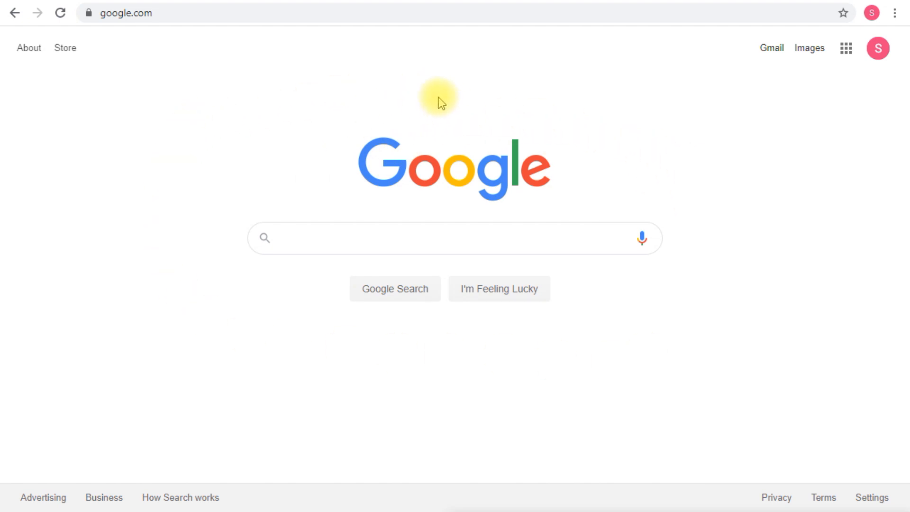
mouse_move(451, 86)
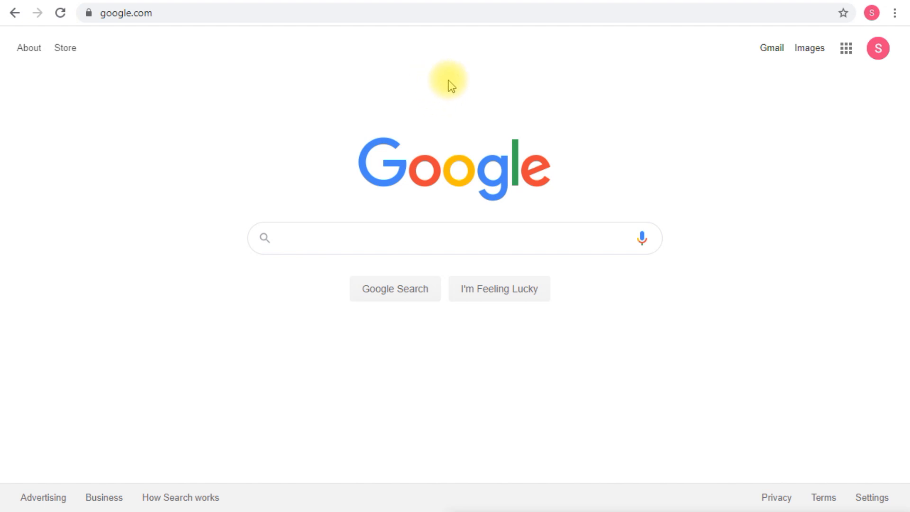
mouse_move(464, 89)
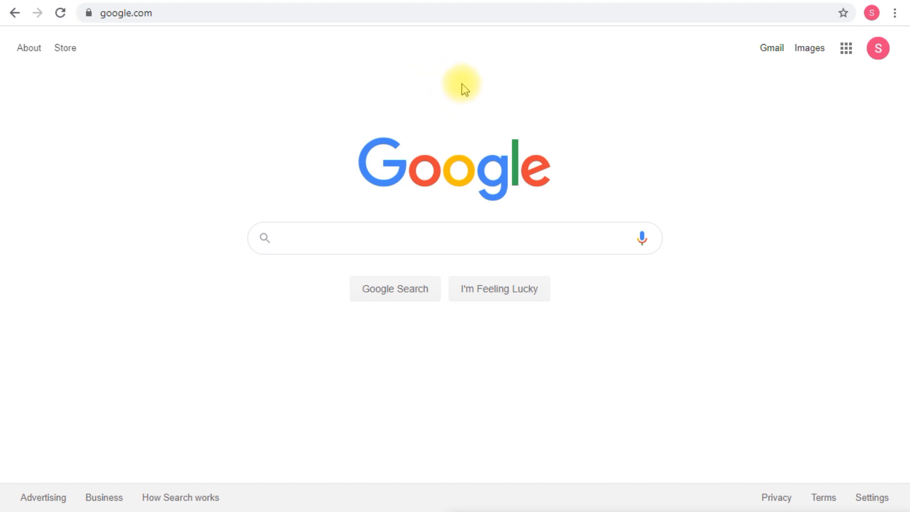
mouse_move(462, 78)
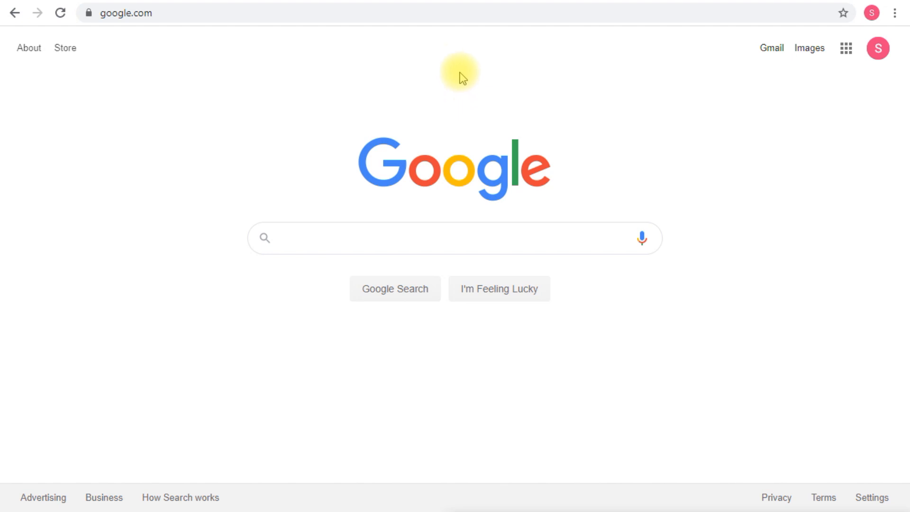
Go from the Google apps grid to Sites and switch to the new Google Sites home
left_click(846, 48)
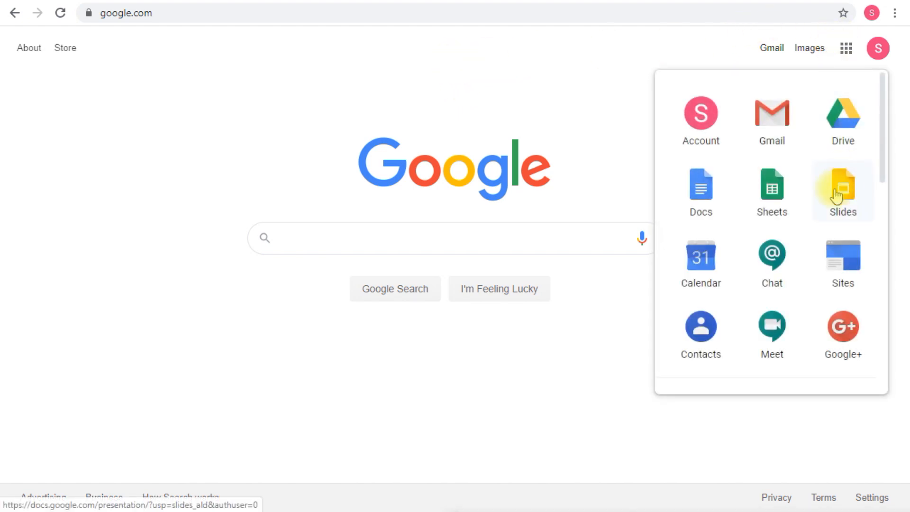
mouse_move(772, 185)
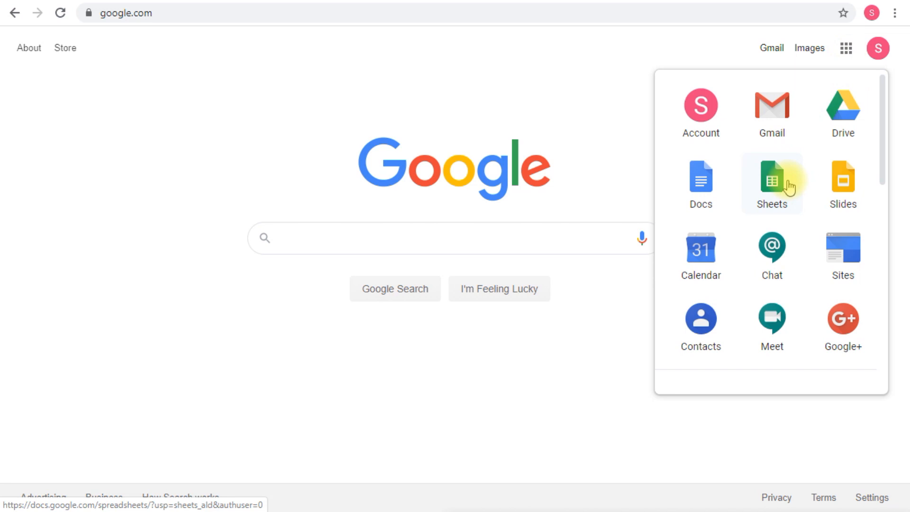
scroll("down", 3)
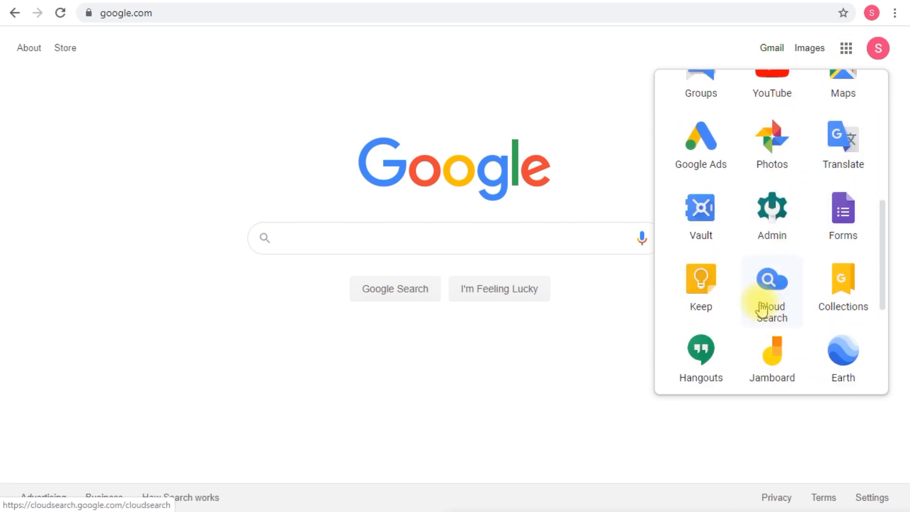
scroll("up", 3)
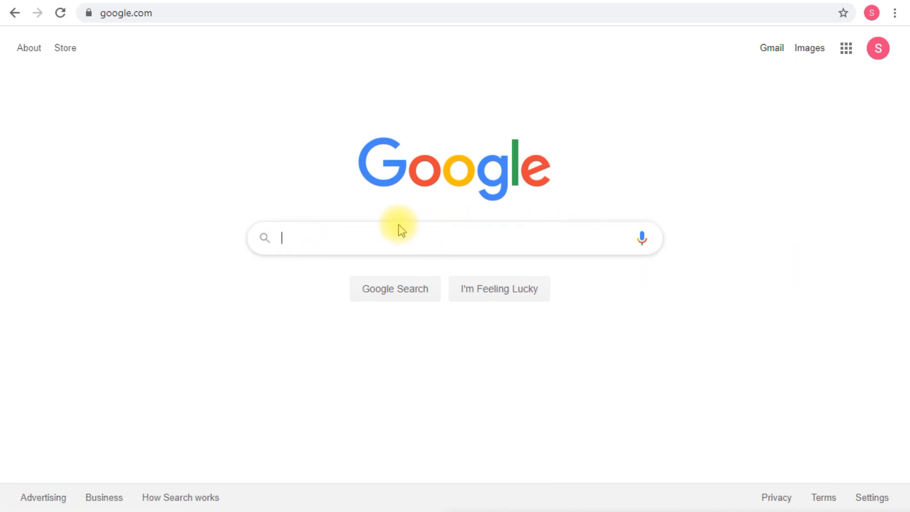
mouse_move(548, 221)
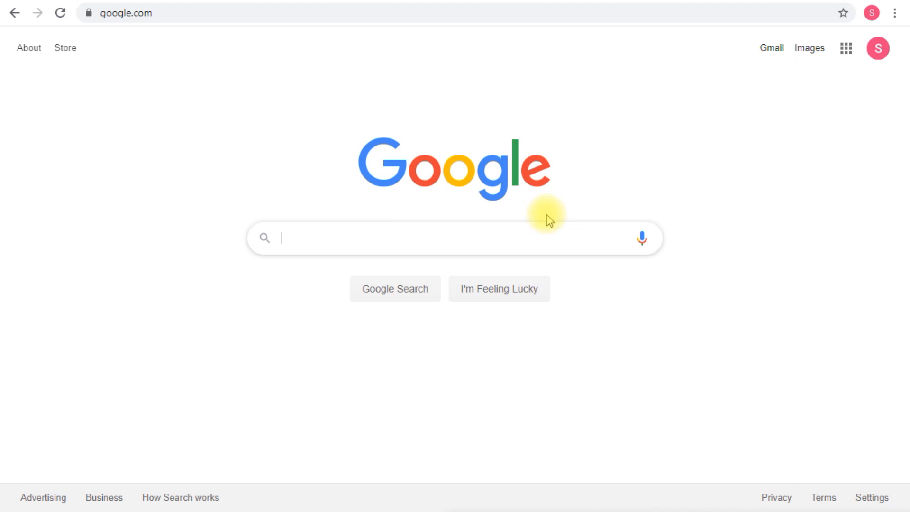
mouse_move(315, 243)
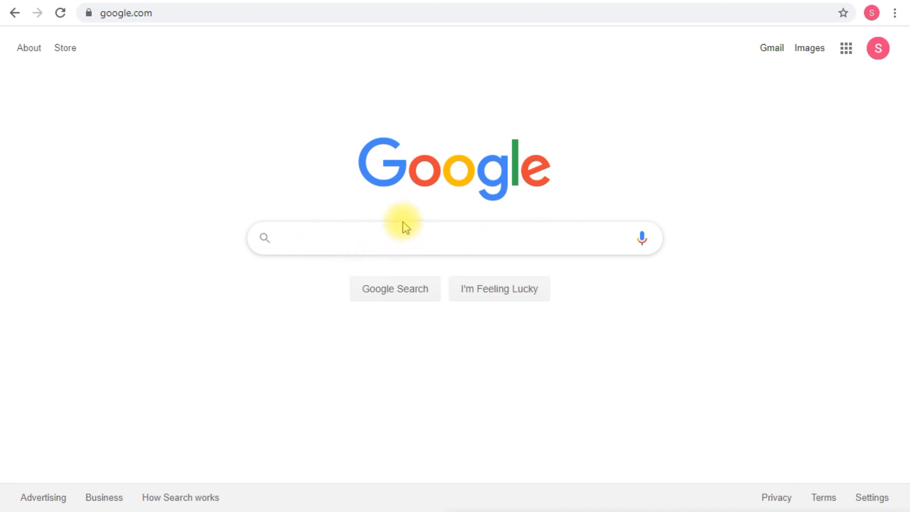
mouse_move(816, 109)
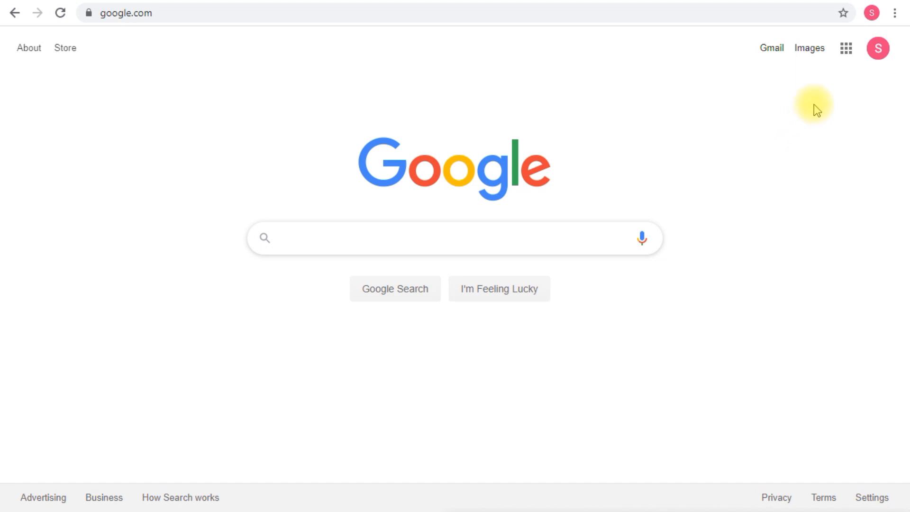
left_click(845, 48)
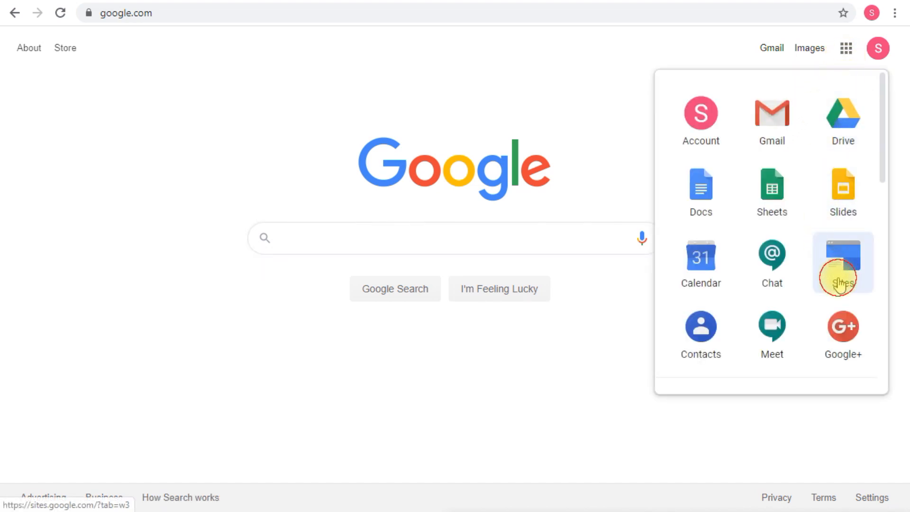
left_click(841, 262)
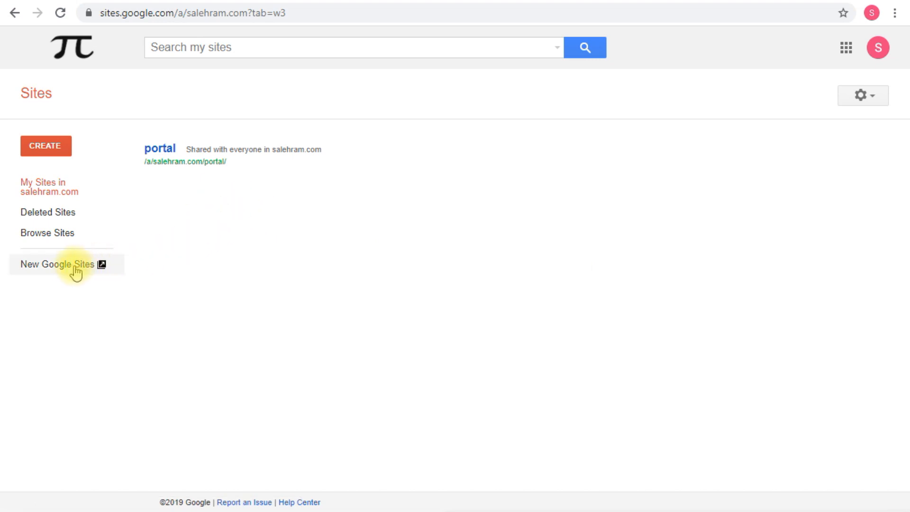
left_click(57, 264)
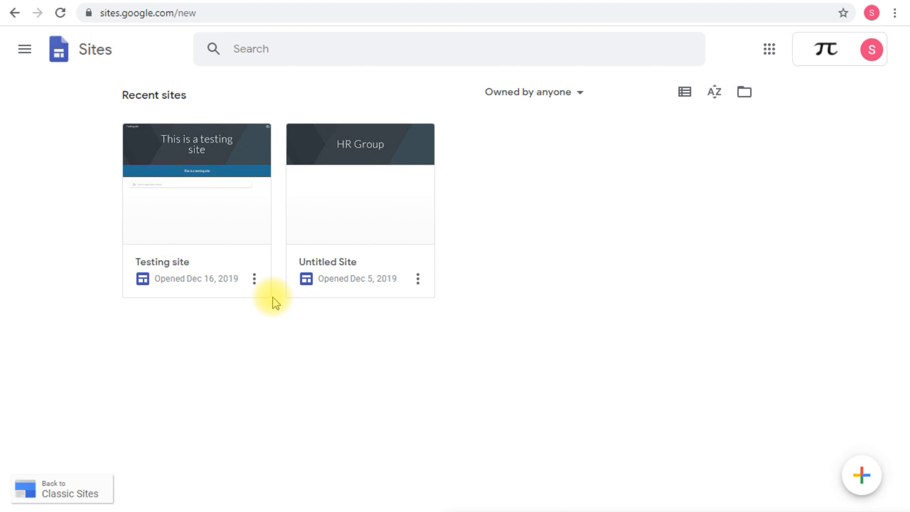
Start creating a new blank site with the + button
left_click(861, 475)
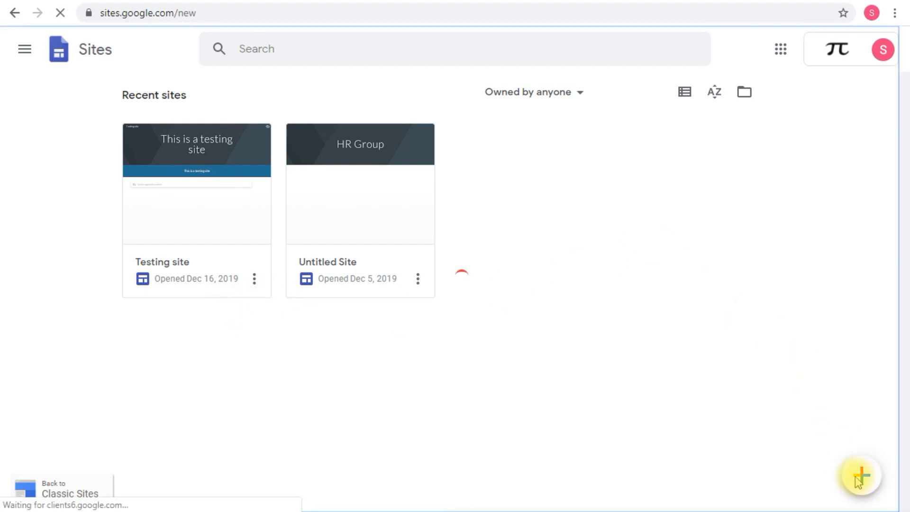
left_click(862, 474)
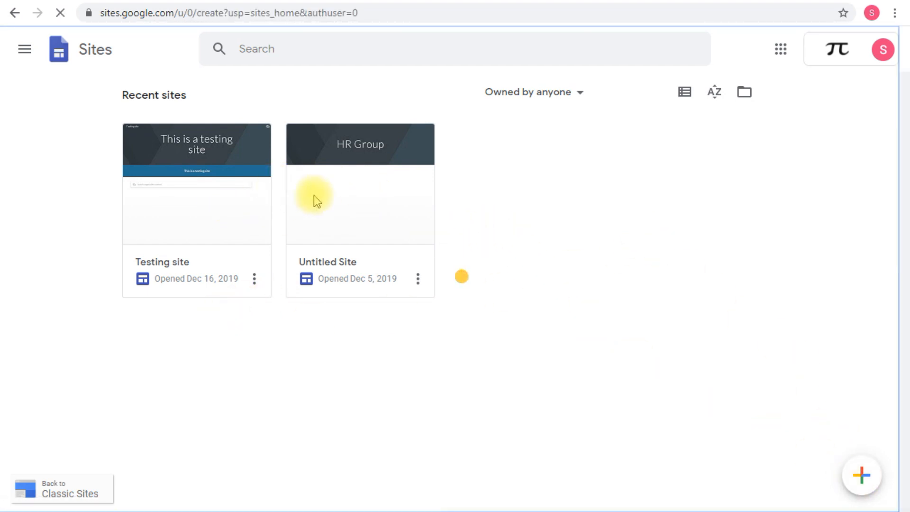
Name the site 'Test' and set the header title to 'Company A Startup Page'
left_click(861, 475)
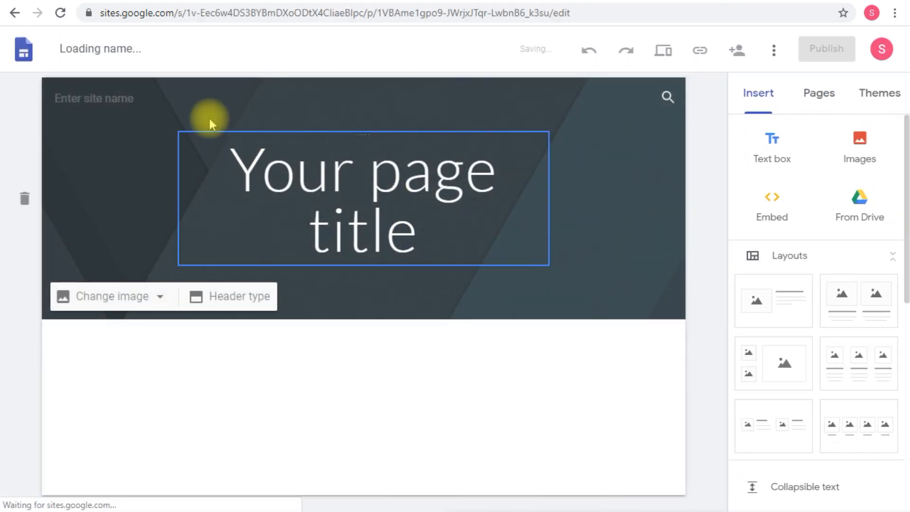
type("Test for Cloud Searc")
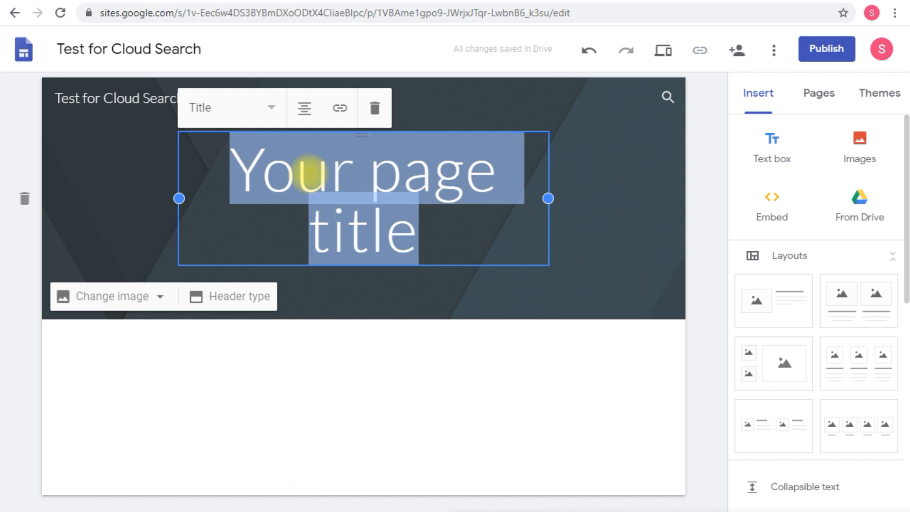
type("Company A")
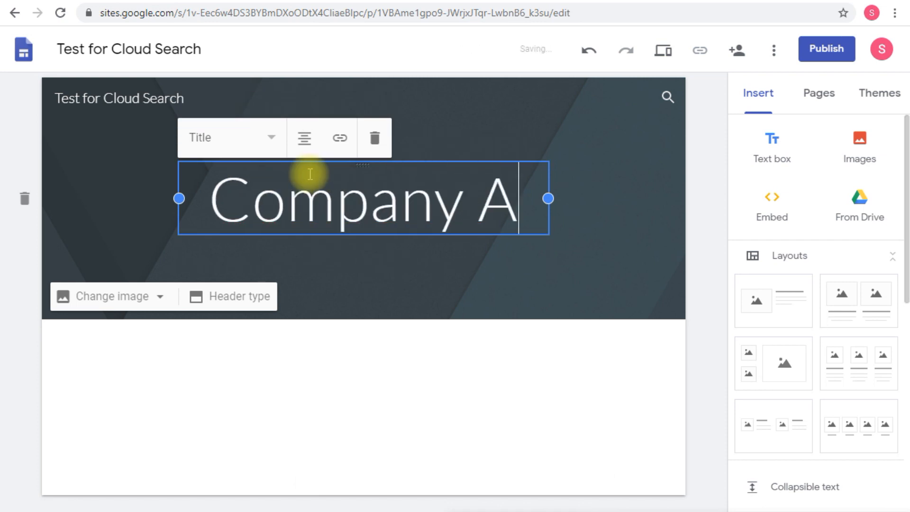
type("Startup pa")
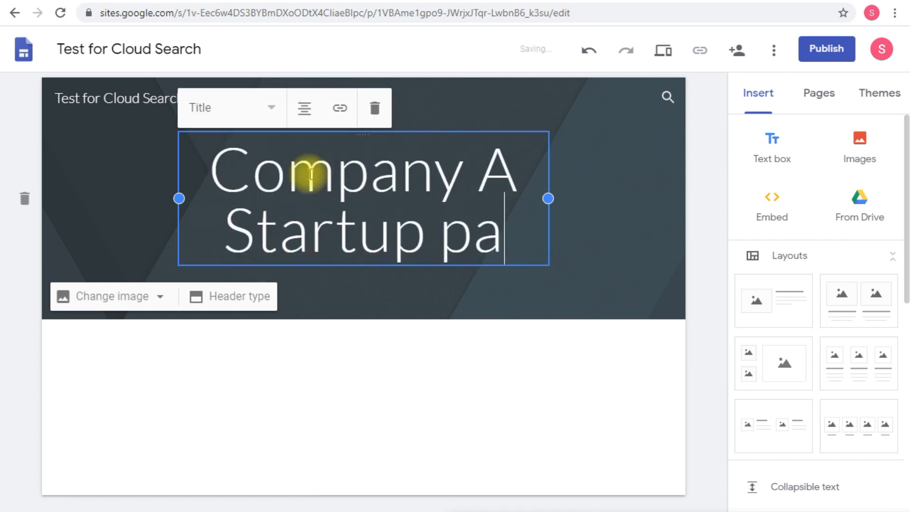
type("ge")
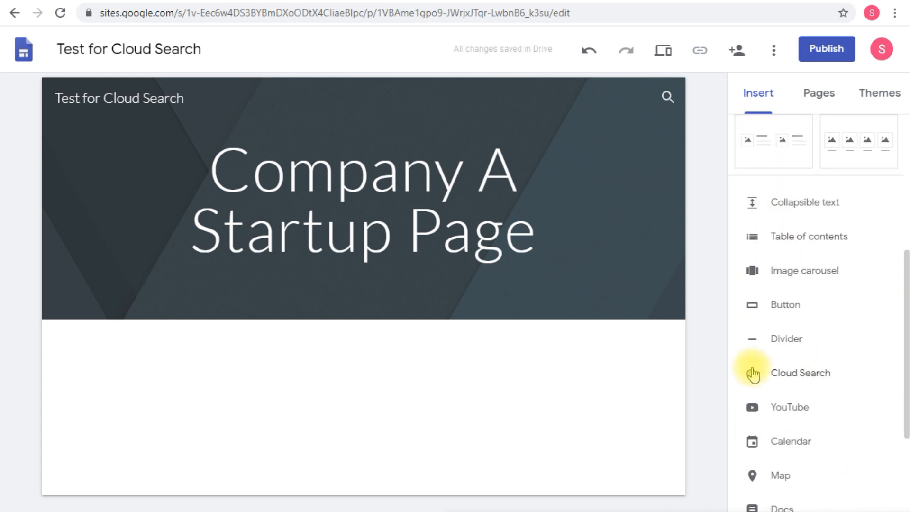
Insert a Cloud Search widget for organization content below the header
left_click(800, 372)
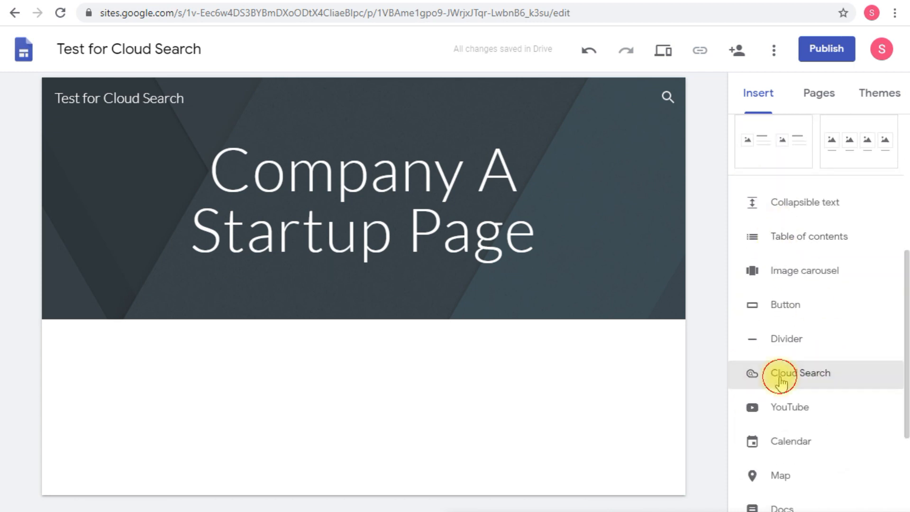
left_click(799, 372)
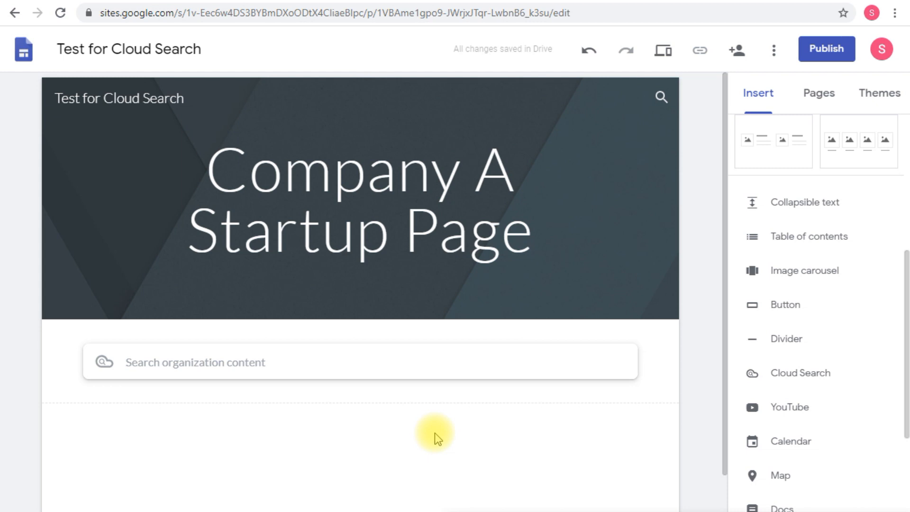
left_click(587, 185)
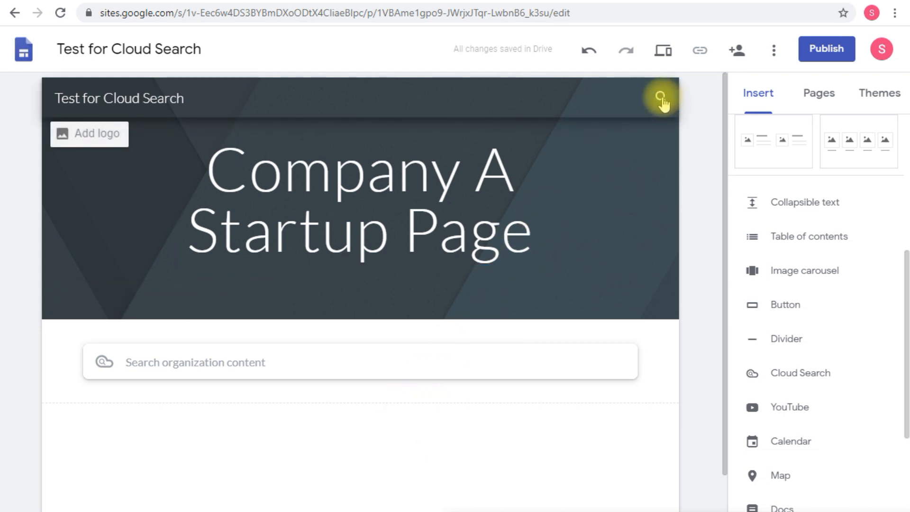
Show the header search-mode choices: This site, Organization content, Hide
left_click(660, 97)
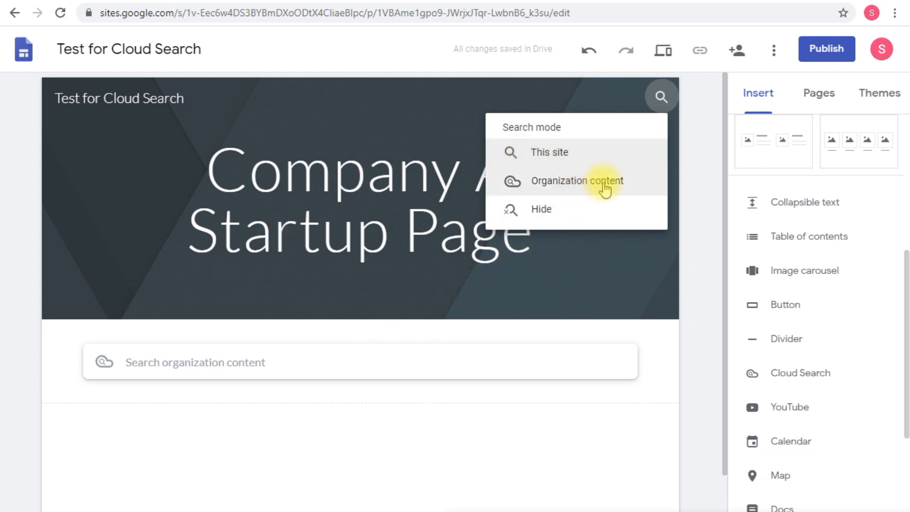
mouse_move(636, 189)
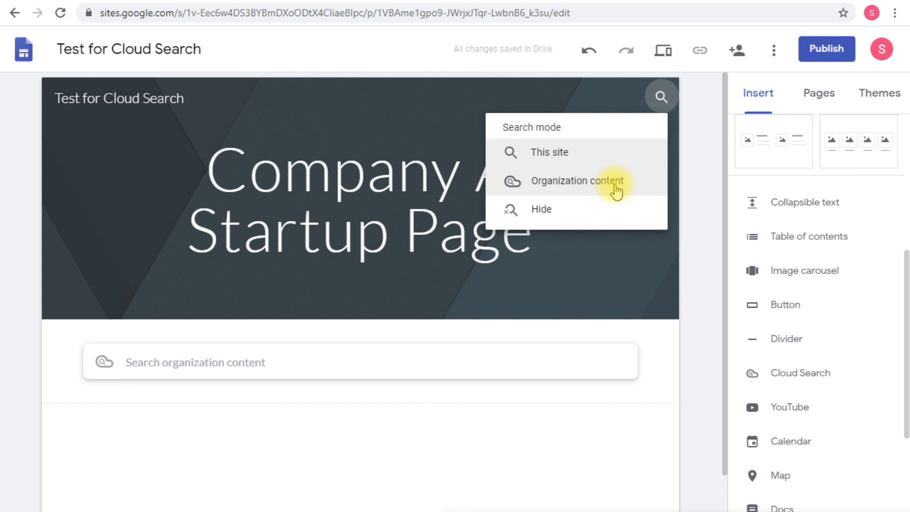
mouse_move(569, 215)
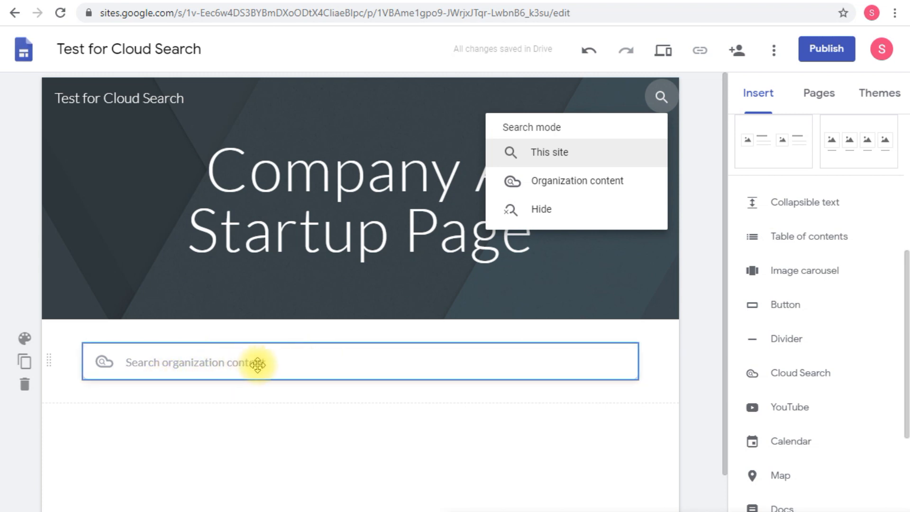
mouse_move(288, 369)
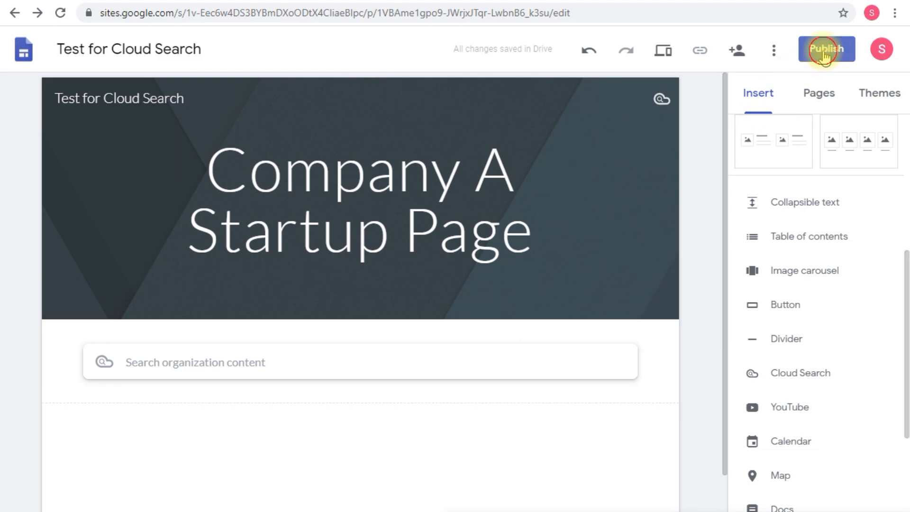
Publish the site at the suggested test-for-cloud-search address and view it live
left_click(825, 48)
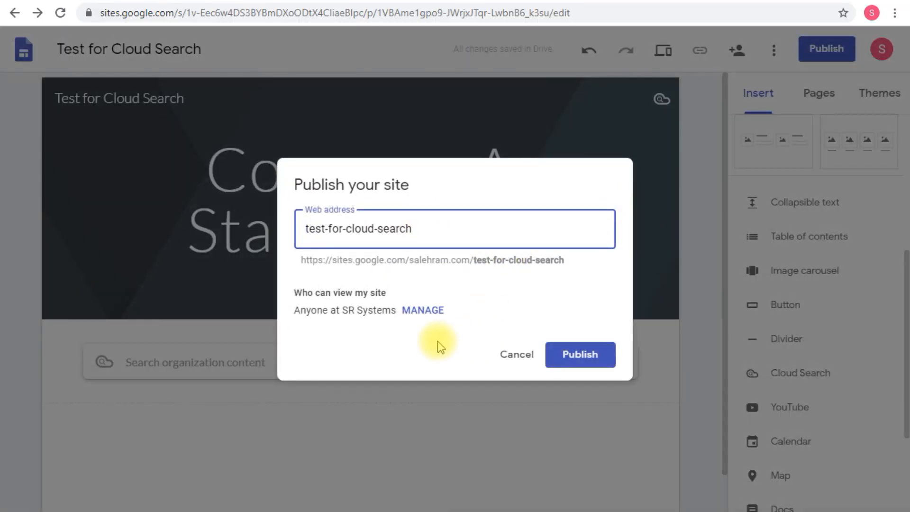
left_click(579, 355)
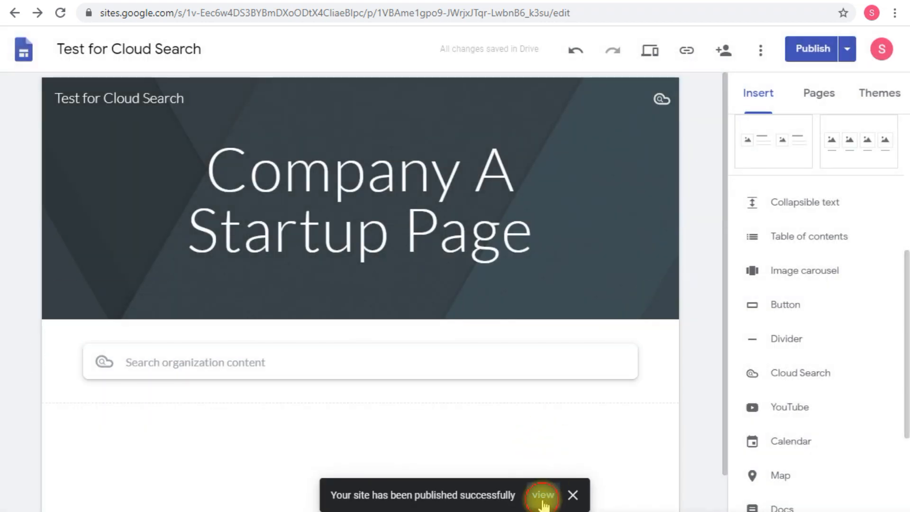
left_click(542, 495)
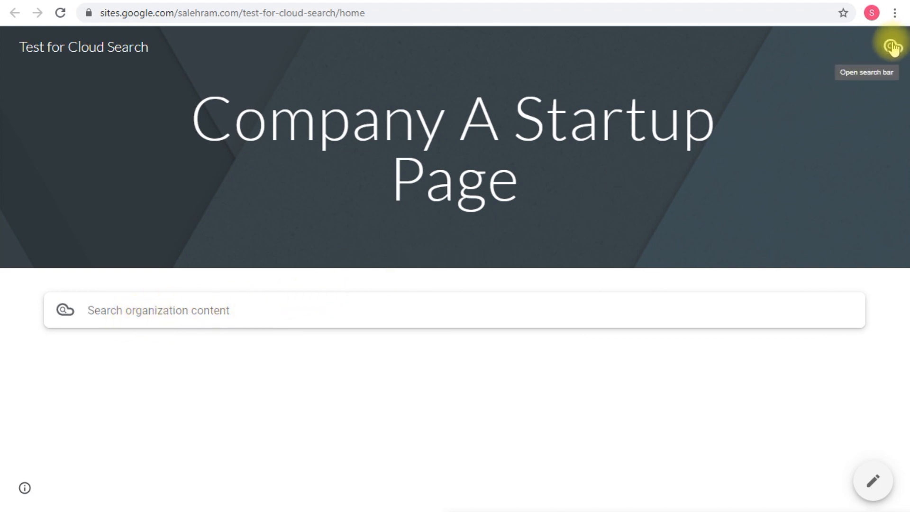
mouse_move(893, 48)
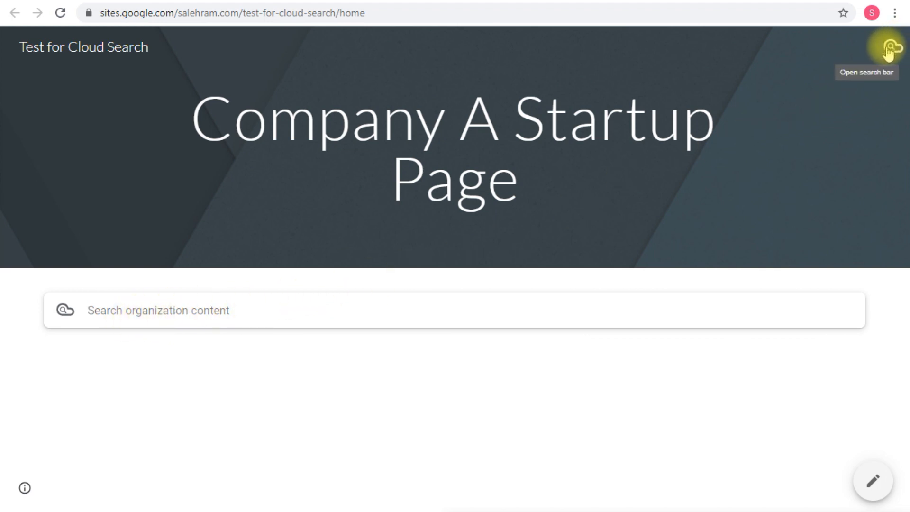
left_click(887, 48)
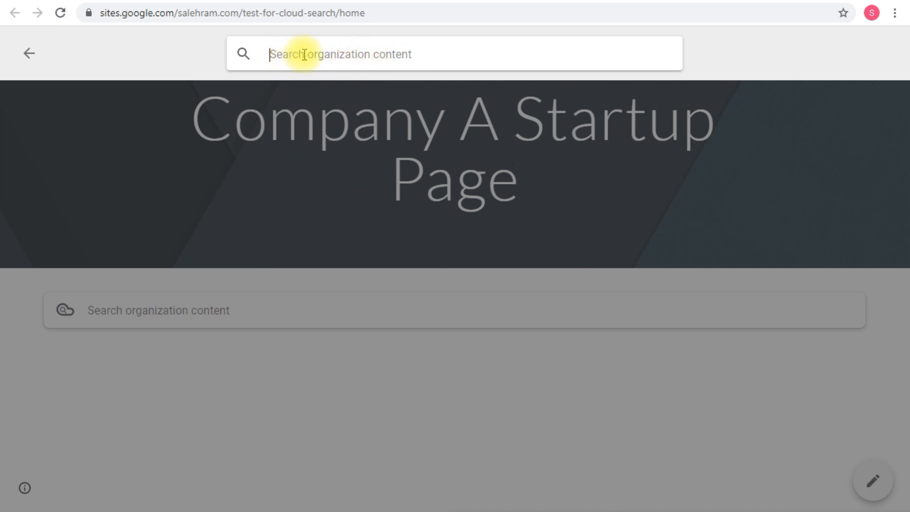
mouse_move(502, 93)
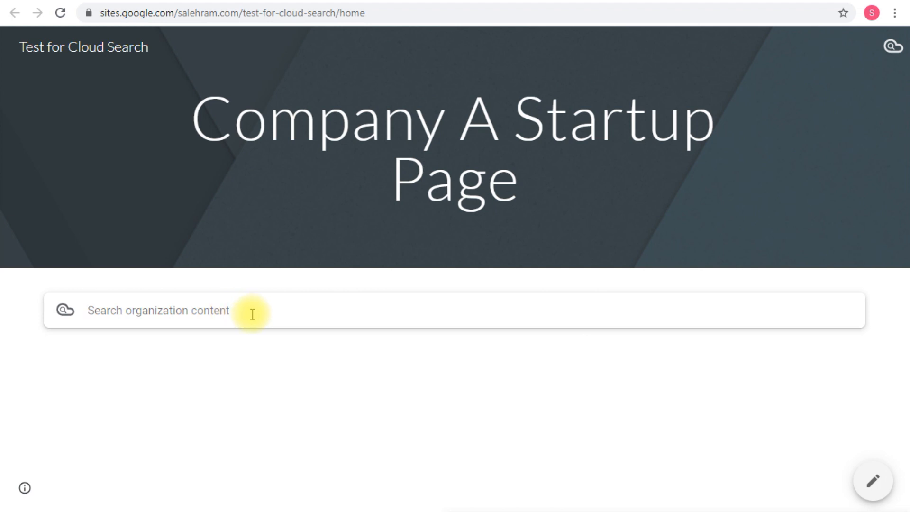
Search 'test' in the organization search box to list organization-wide results
type("test")
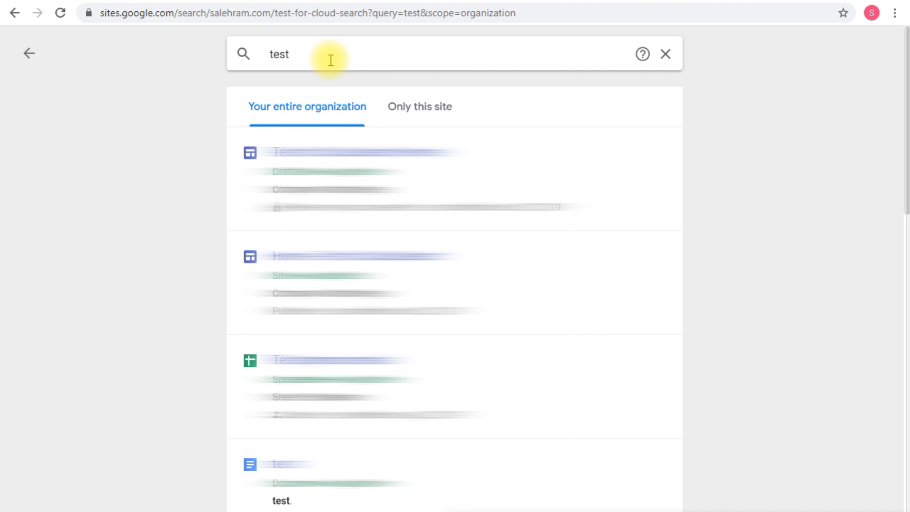
mouse_move(377, 206)
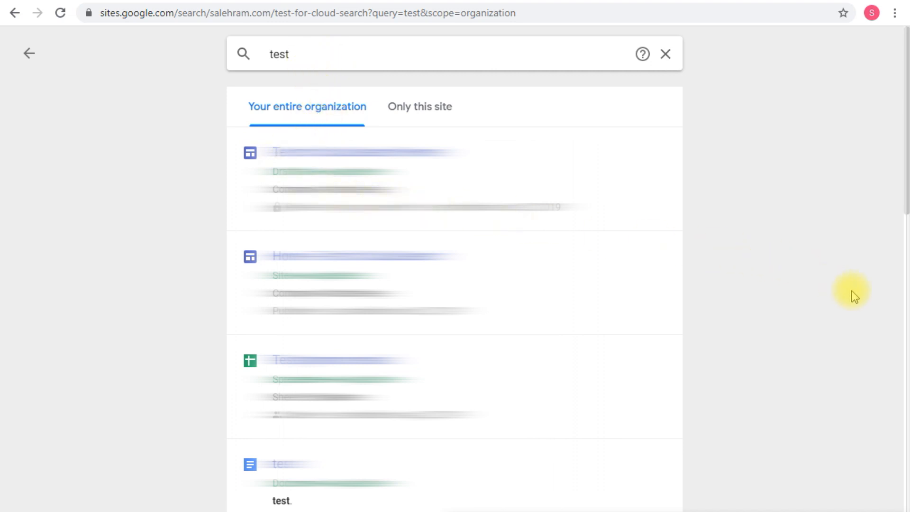
mouse_move(858, 297)
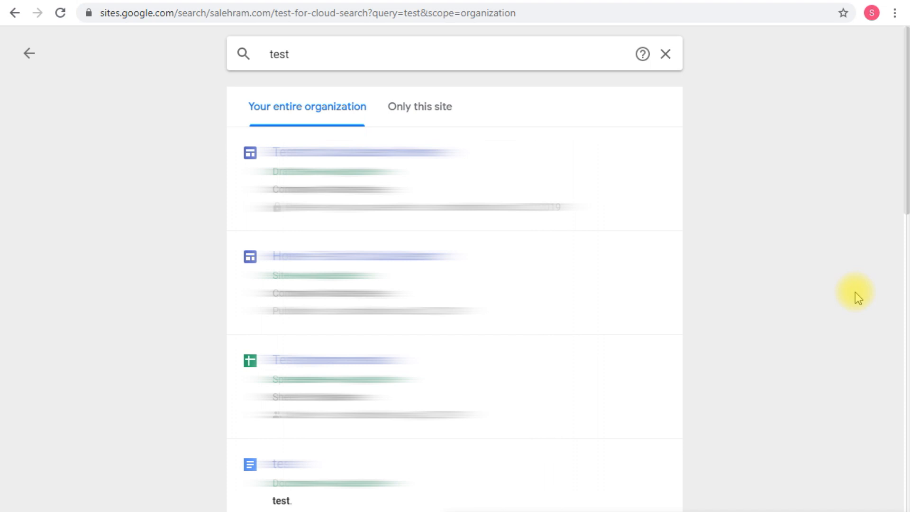